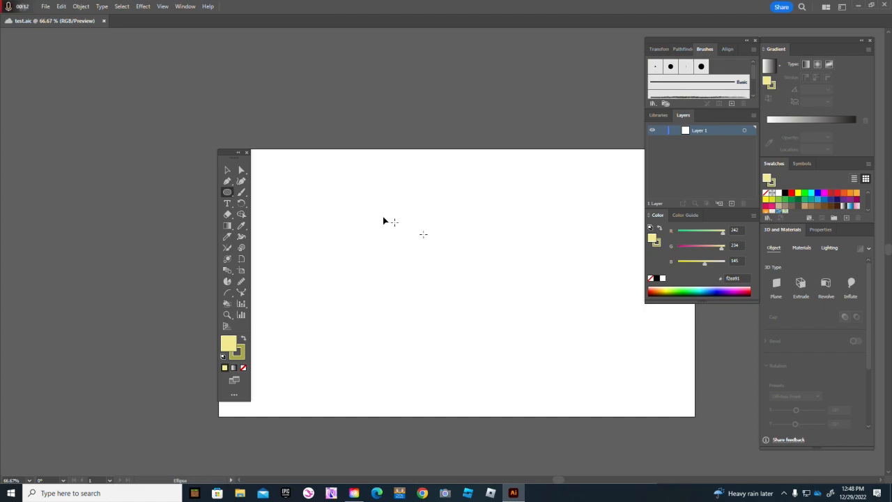
Step: Choose the Ellipse Tool and check the pale yellow fill in the Color Picker without changing it
click(227, 192)
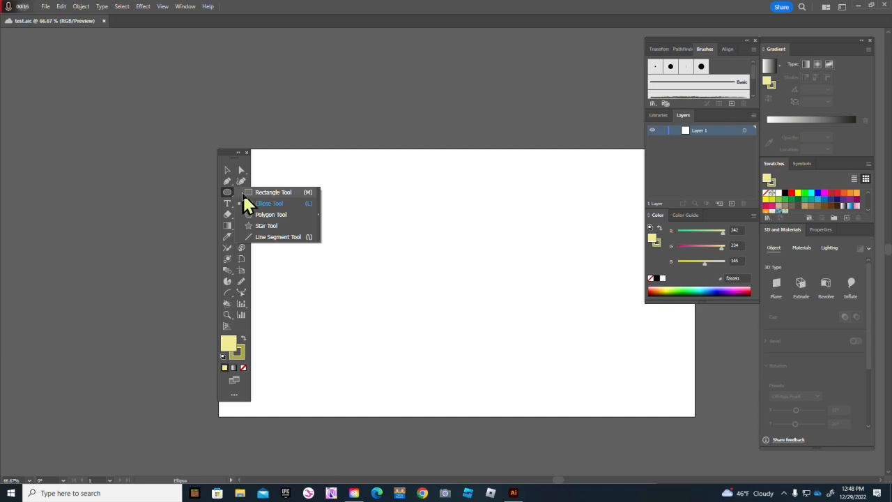
mouse_move(250, 212)
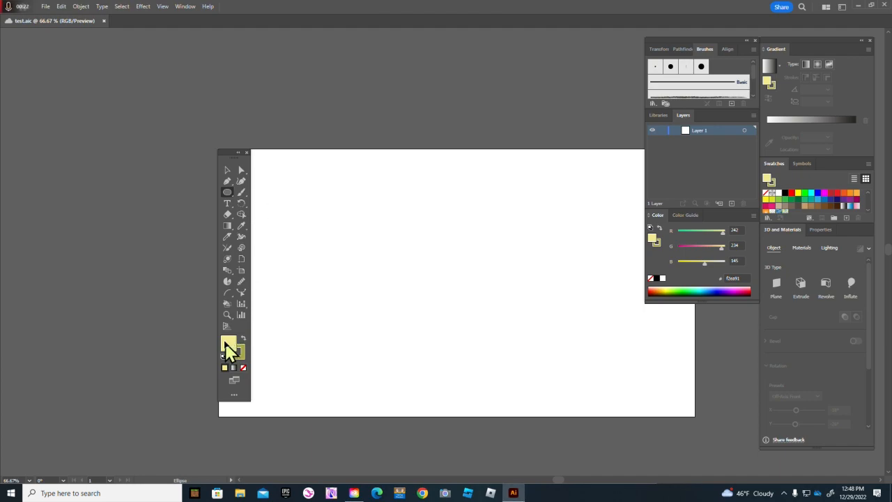
double_click(226, 345)
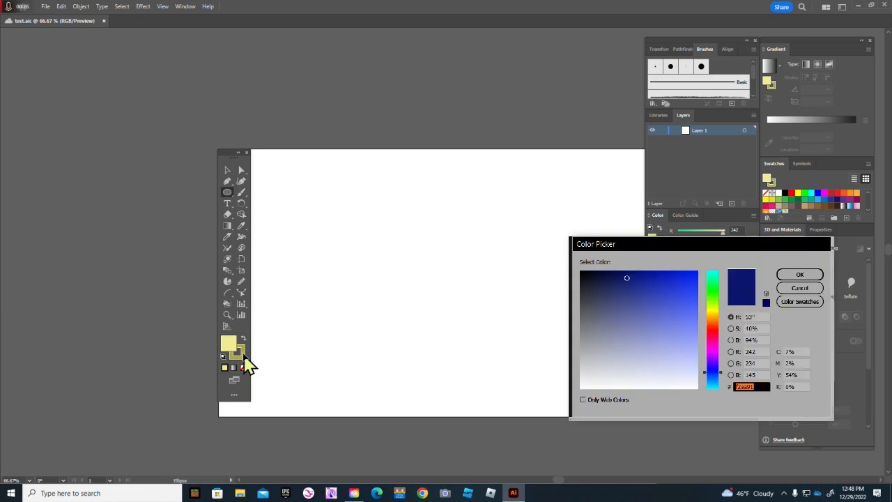
click(800, 273)
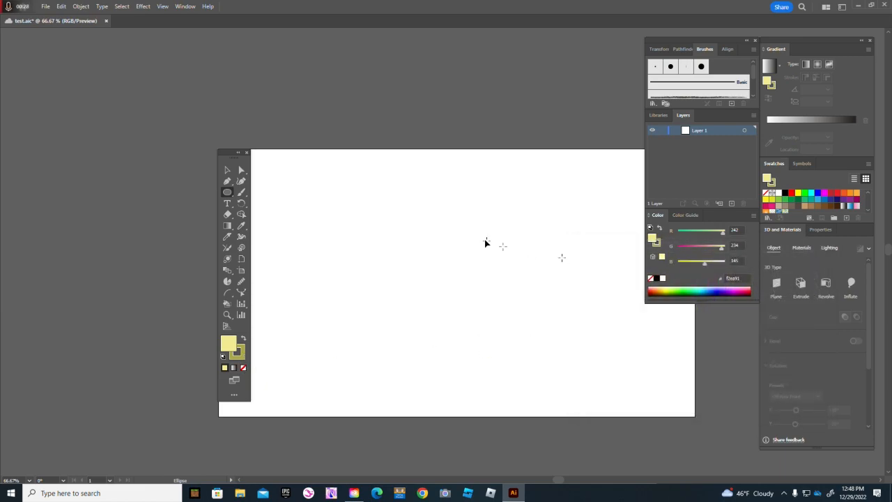
Step: Shift-drag a pale yellow circle onto the artboard overlapping the other circle
drag(351, 230, 446, 309)
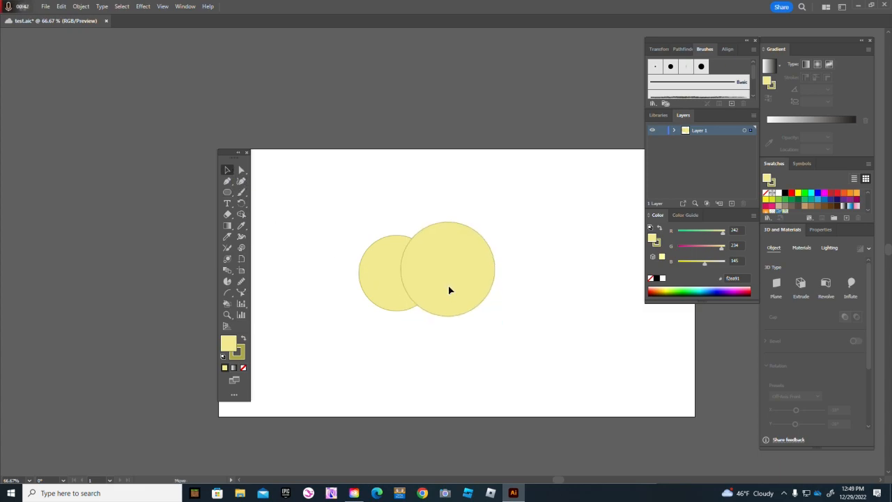
Step: Make a clipping mask from the two selected circles so only the overlapping crescent shows
click(448, 290)
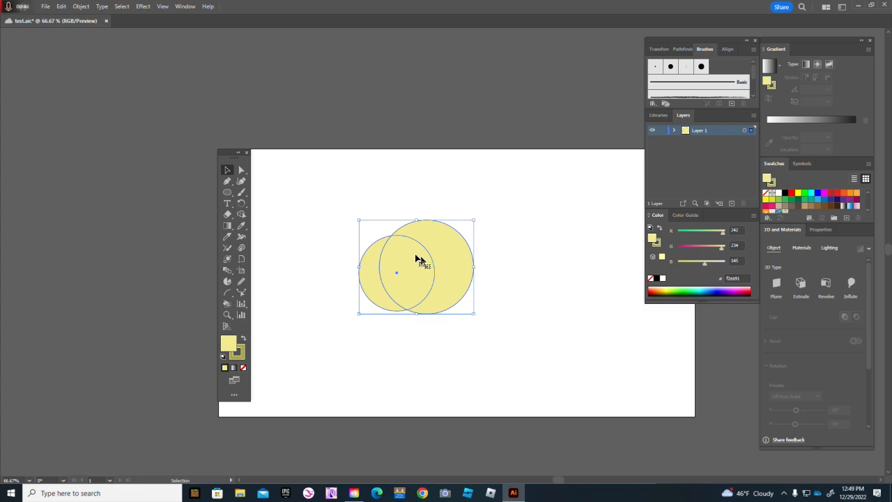
right_click(418, 258)
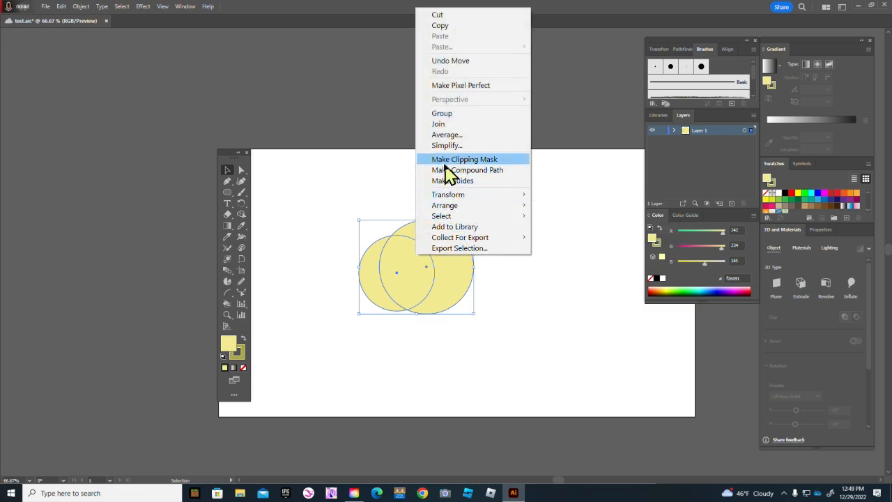
click(464, 159)
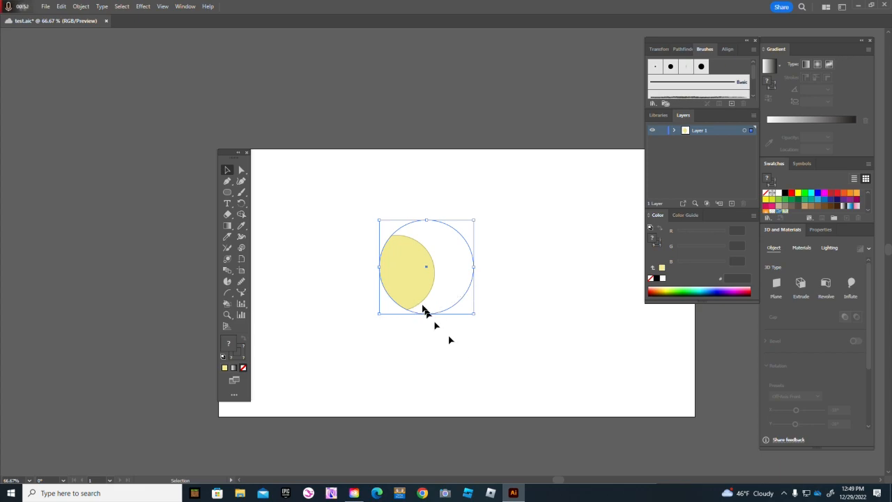
Step: Move the clipped lemon shape in two drags to near the artboard centre
drag(407, 268, 462, 208)
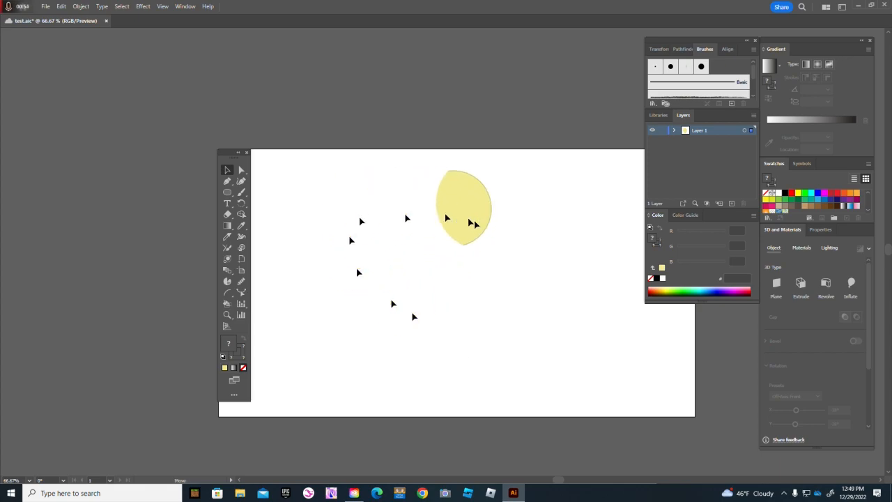
drag(463, 209, 516, 293)
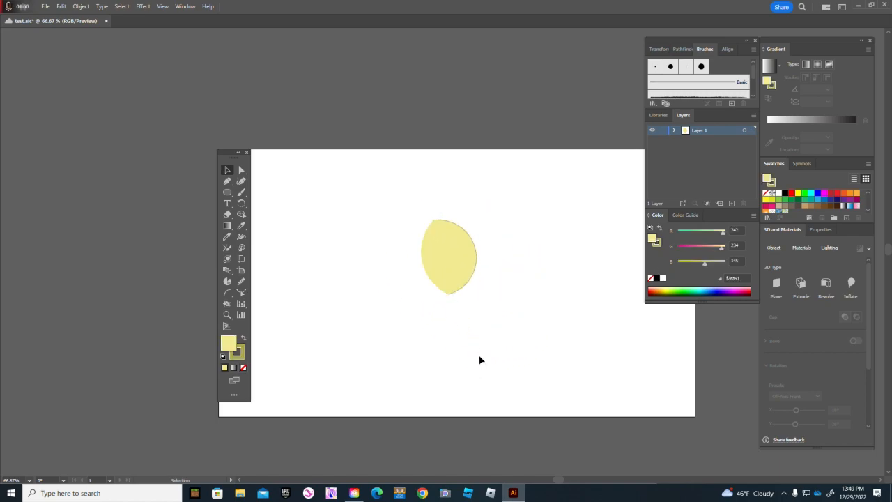
mouse_move(474, 295)
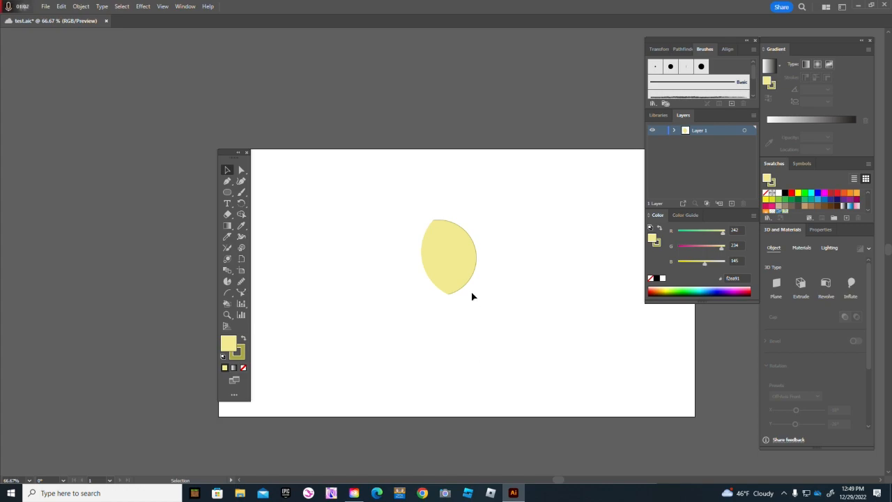